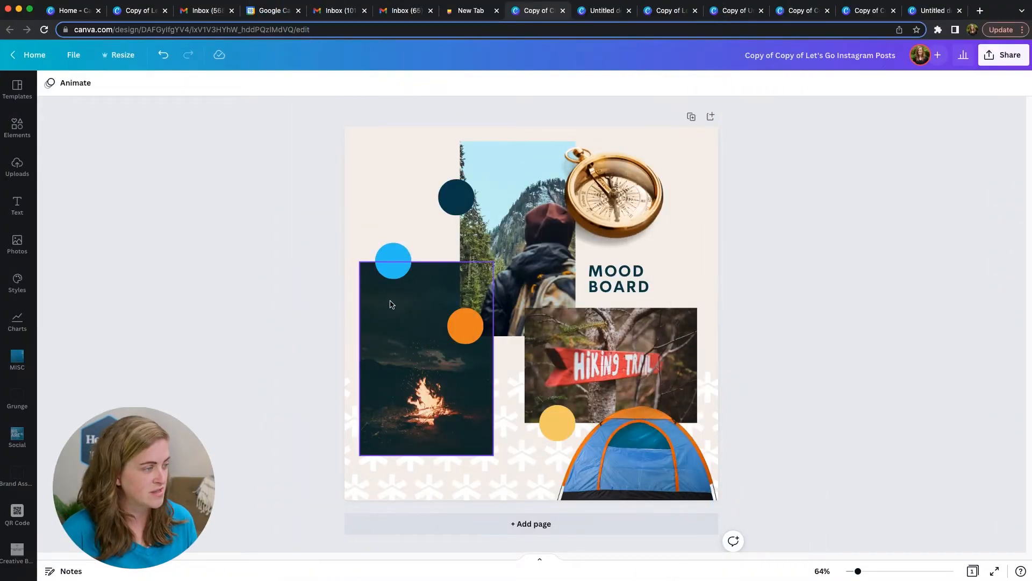
Apply a rightward Pan animation to the campfire photo and lower its speed
left_click(427, 359)
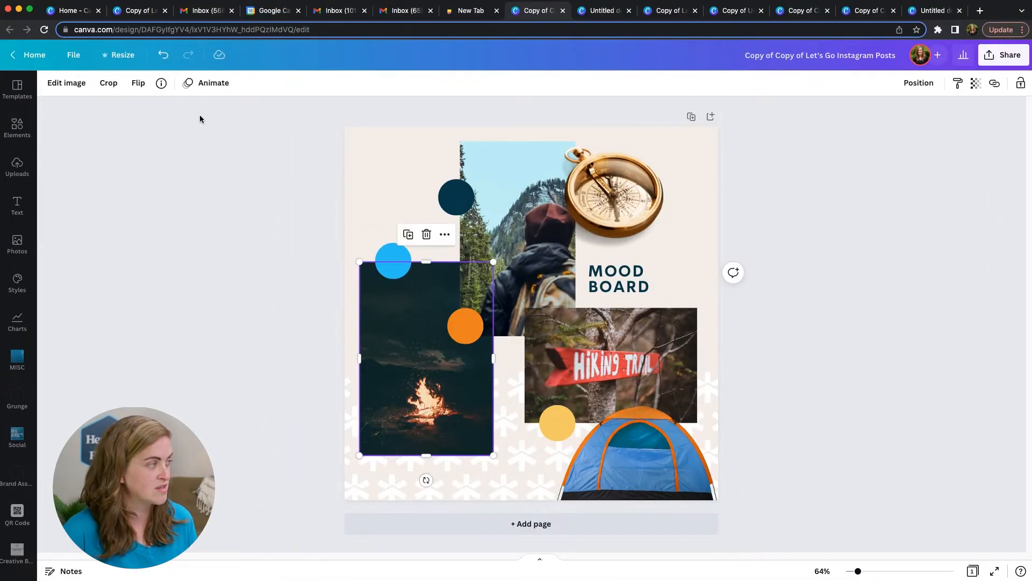
left_click(213, 83)
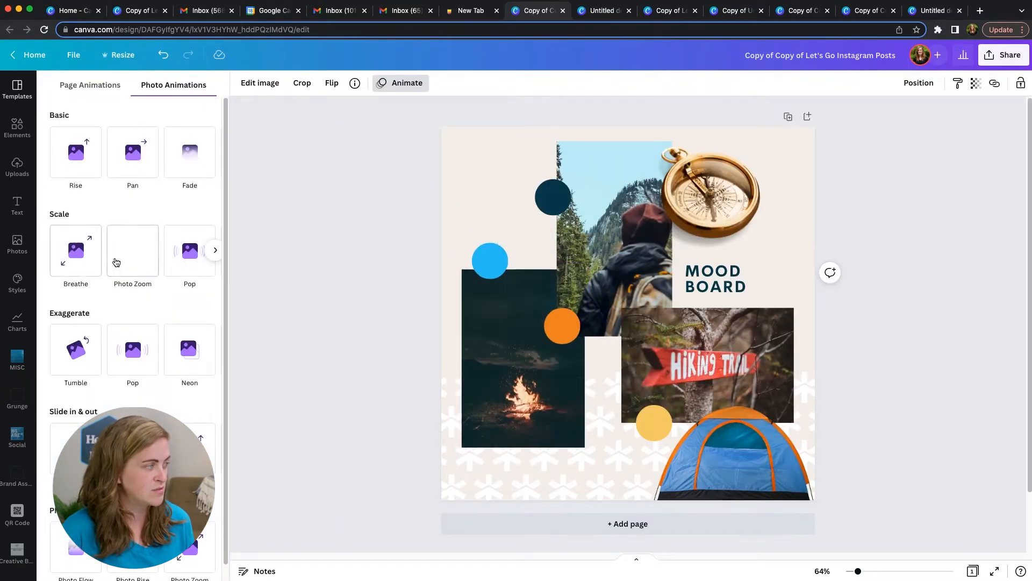
left_click(75, 349)
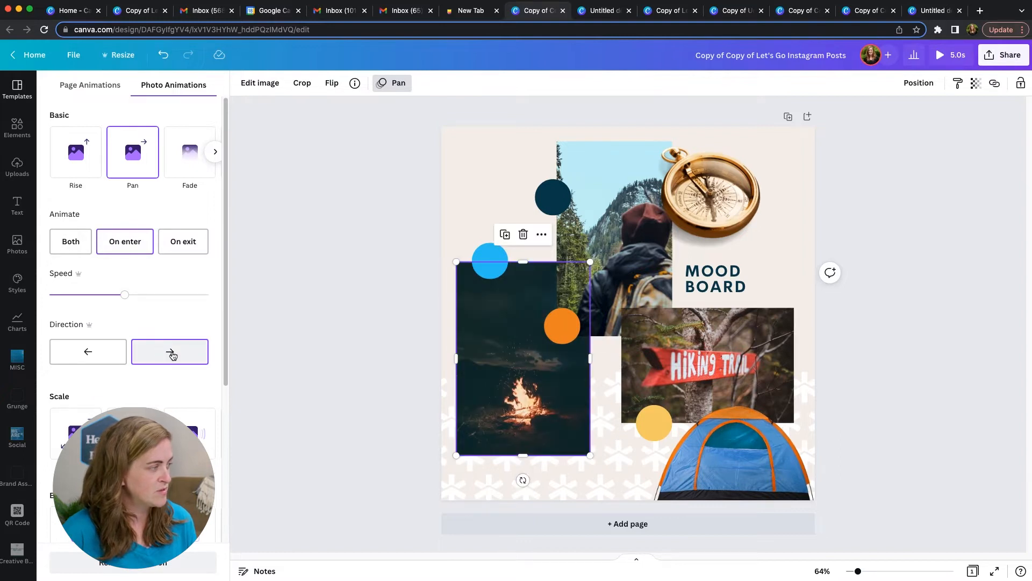
left_click_drag(125, 294, 74, 295)
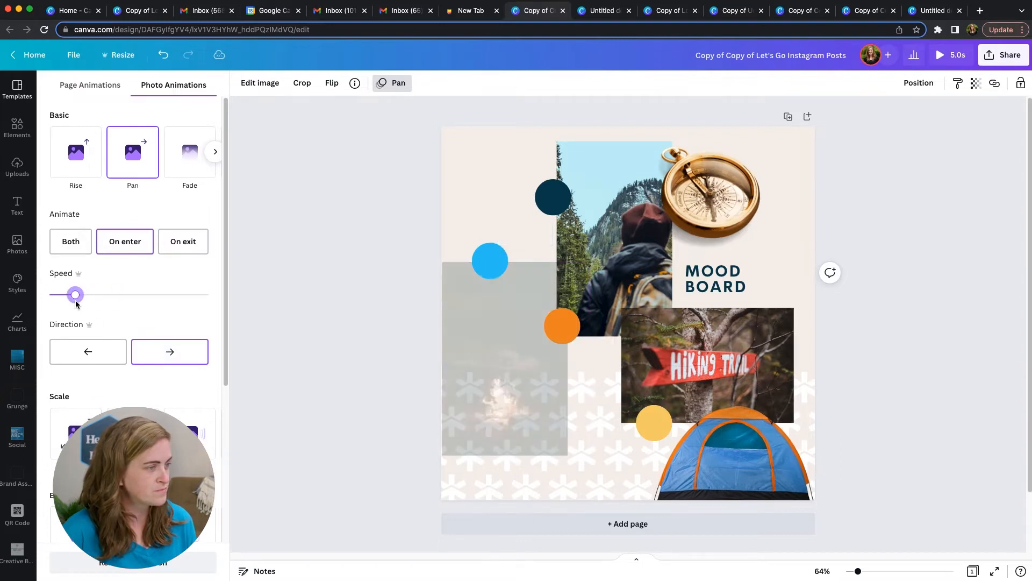
left_click_drag(75, 294, 85, 295)
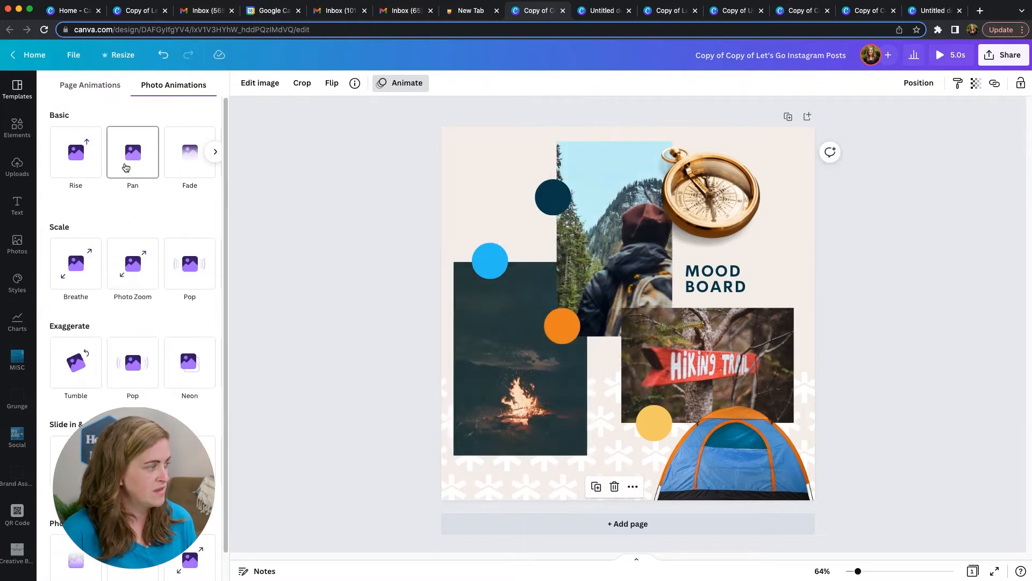
Give the hiker photo a slower Rise animation entering downward
left_click(76, 152)
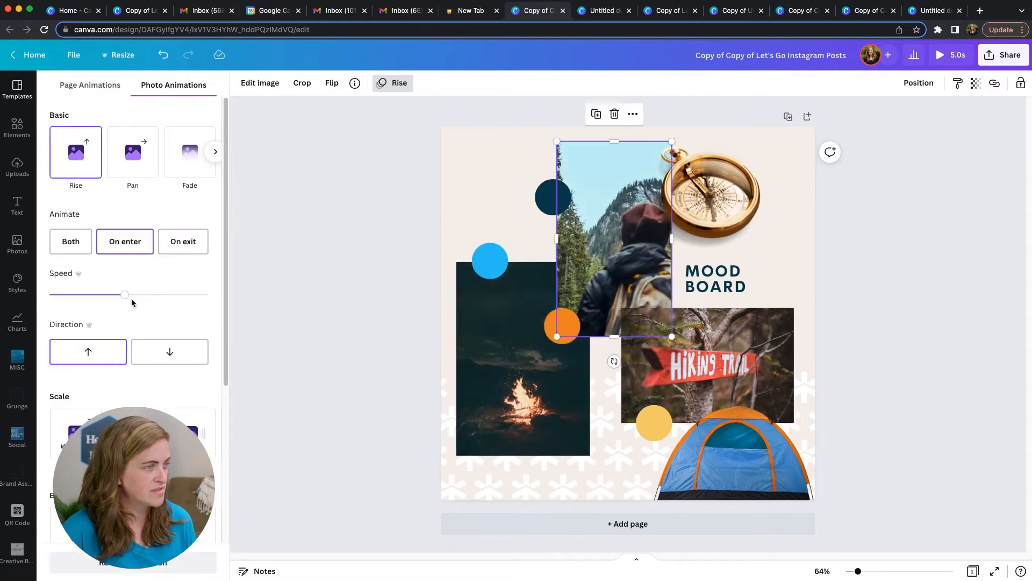
left_click_drag(125, 294, 84, 295)
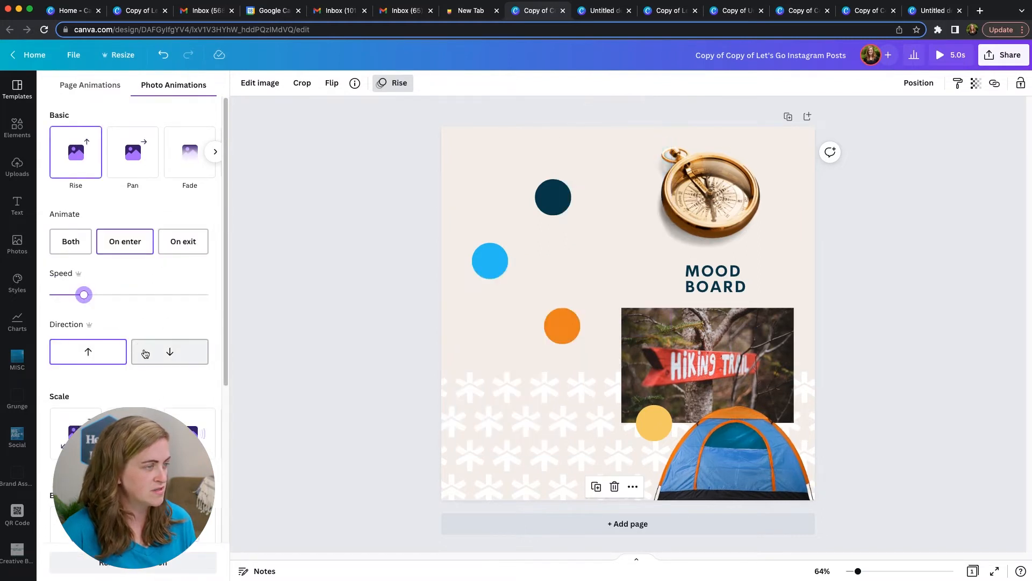
left_click(169, 351)
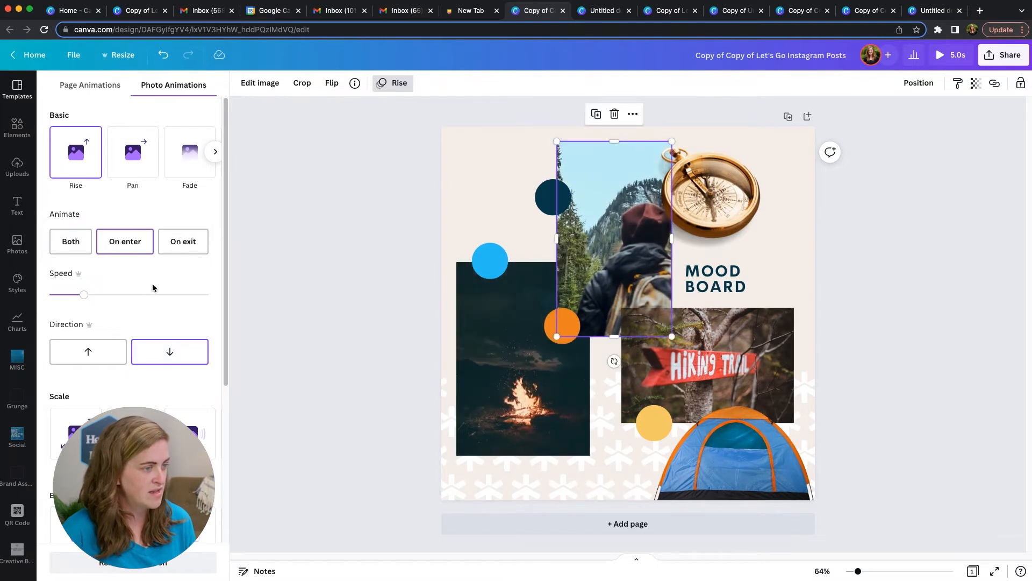
mouse_move(808, 356)
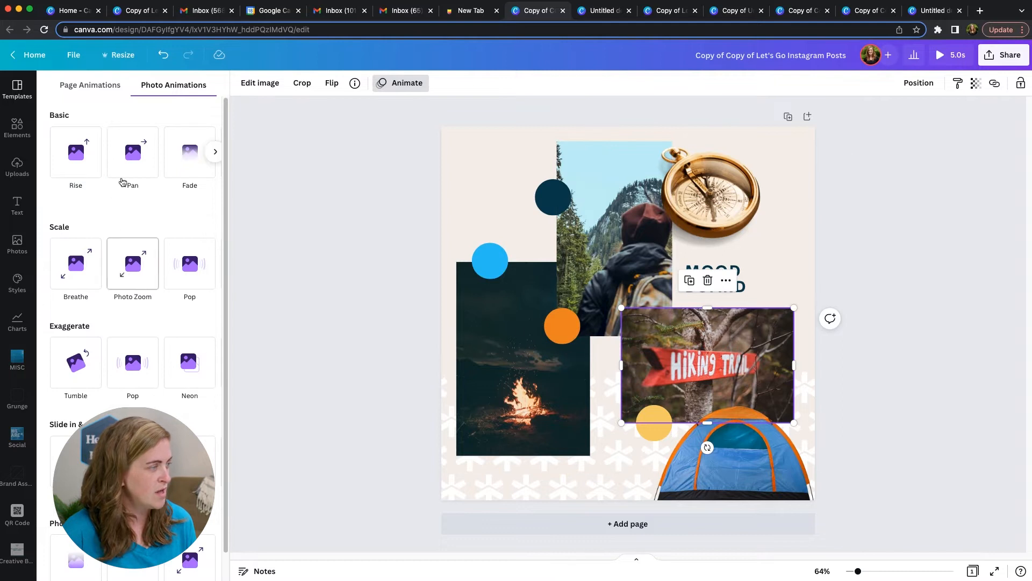
Give the hiking trail photo a leftward Pan animation at reduced speed
left_click(132, 152)
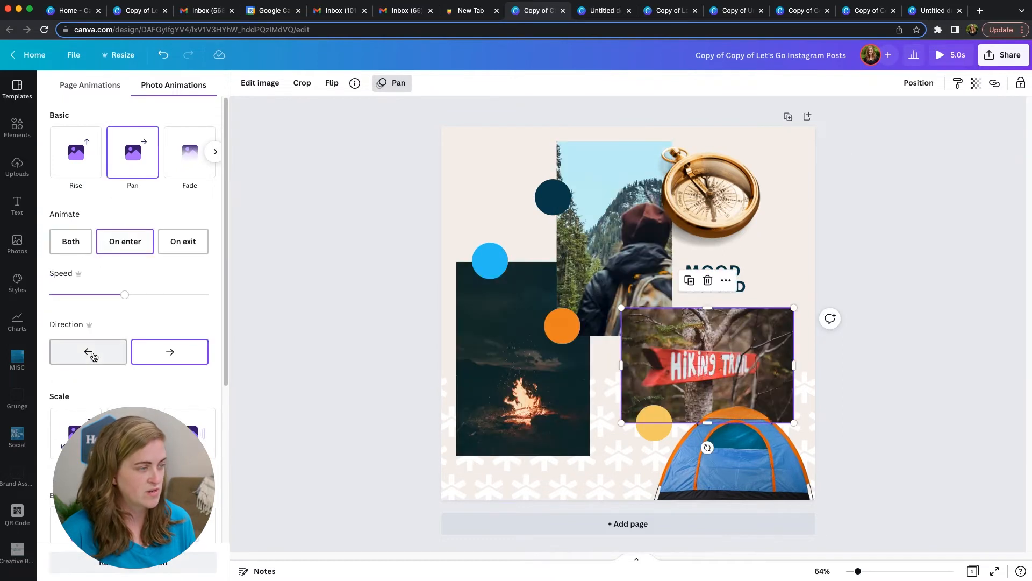
left_click(87, 351)
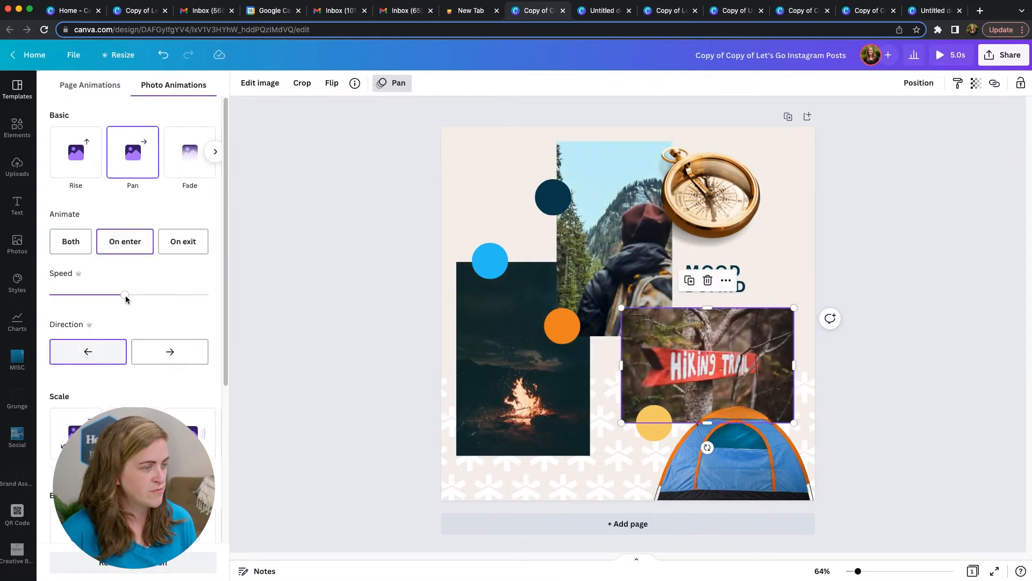
left_click_drag(125, 295, 90, 295)
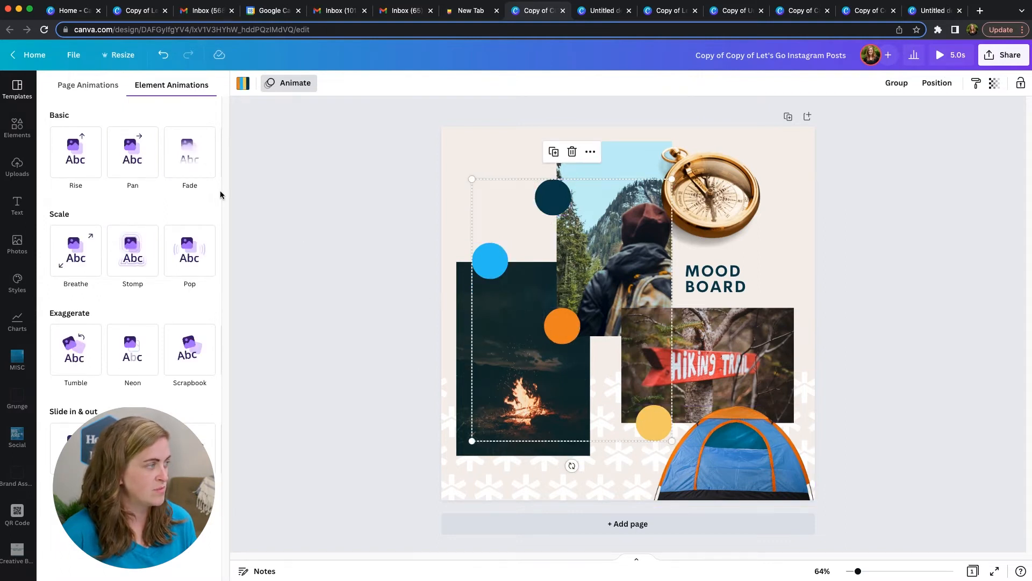
Apply a Fade animation to the dot group and lower its speed
left_click(189, 152)
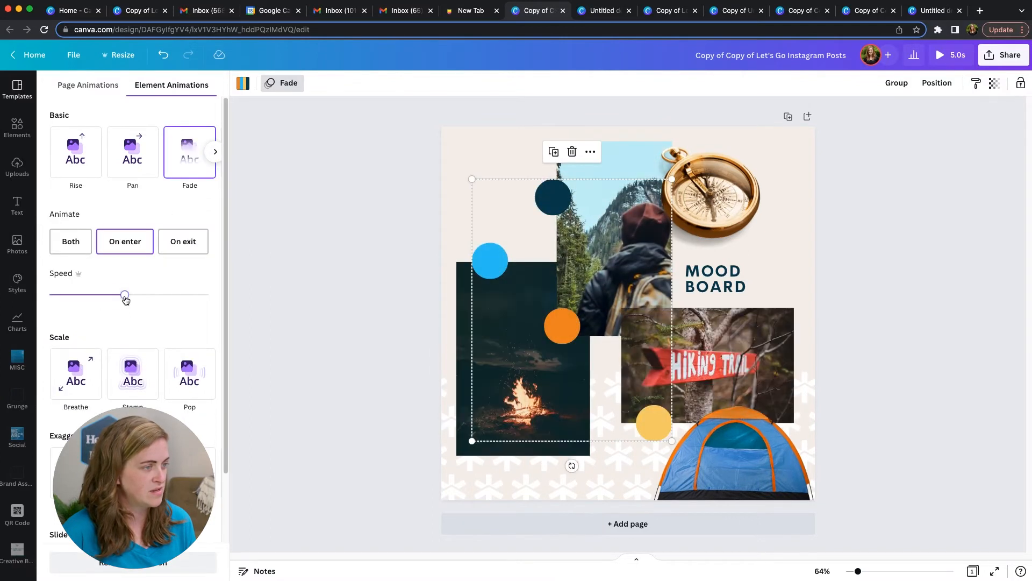
left_click_drag(124, 294, 84, 294)
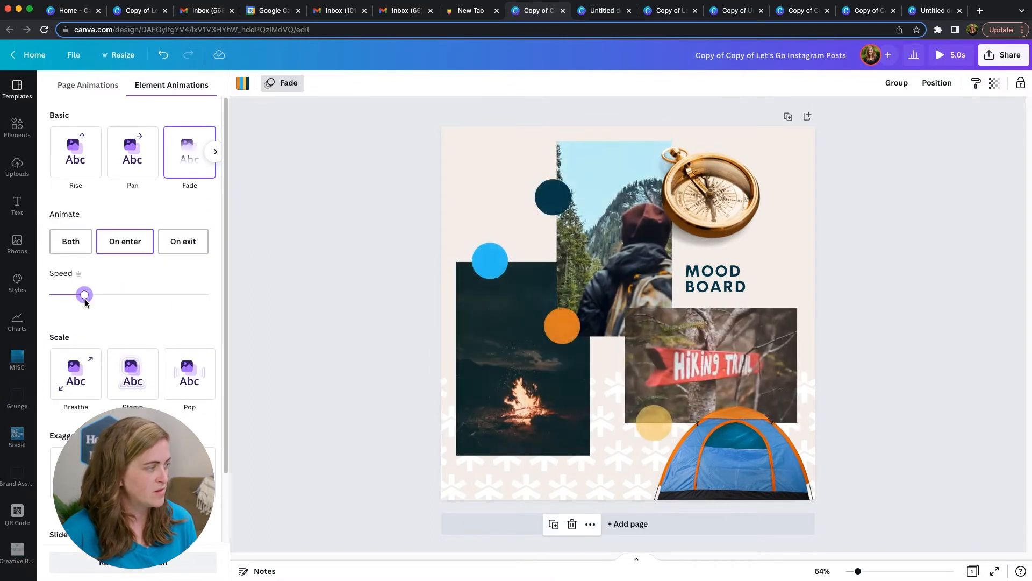
left_click_drag(83, 294, 102, 294)
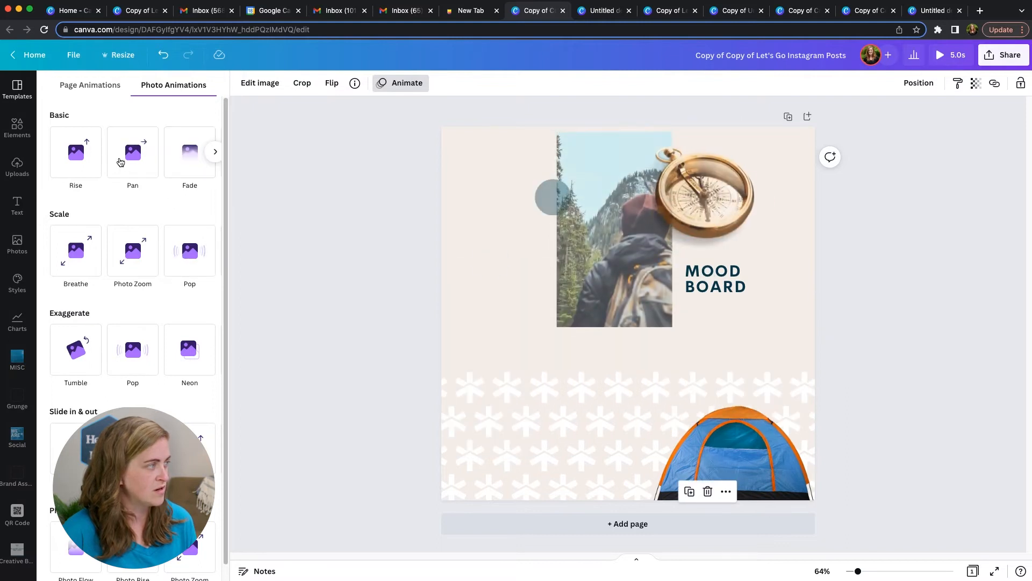
Try Rise on the compass photo, then switch it to a Pan animation
left_click(75, 151)
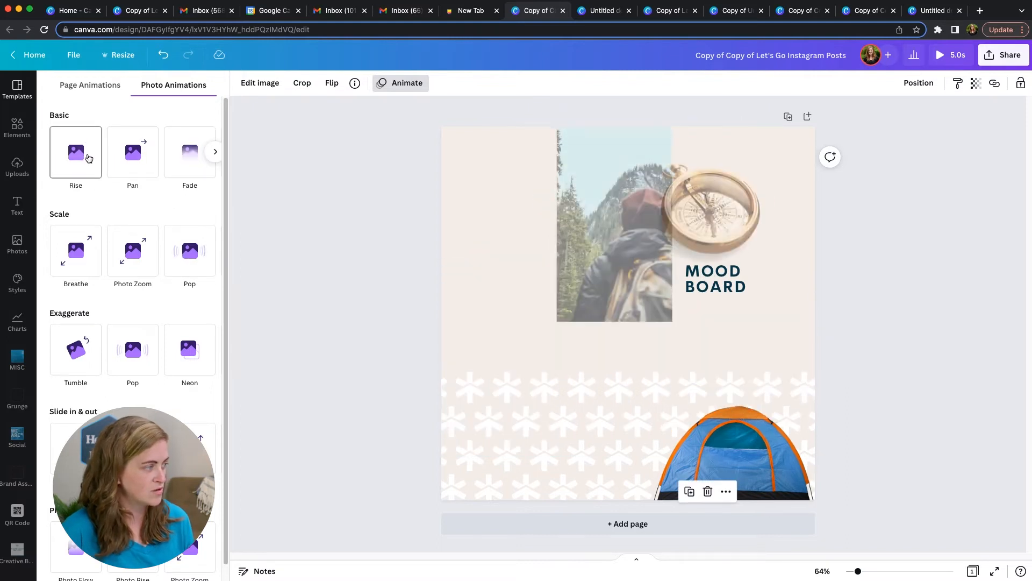
left_click(75, 152)
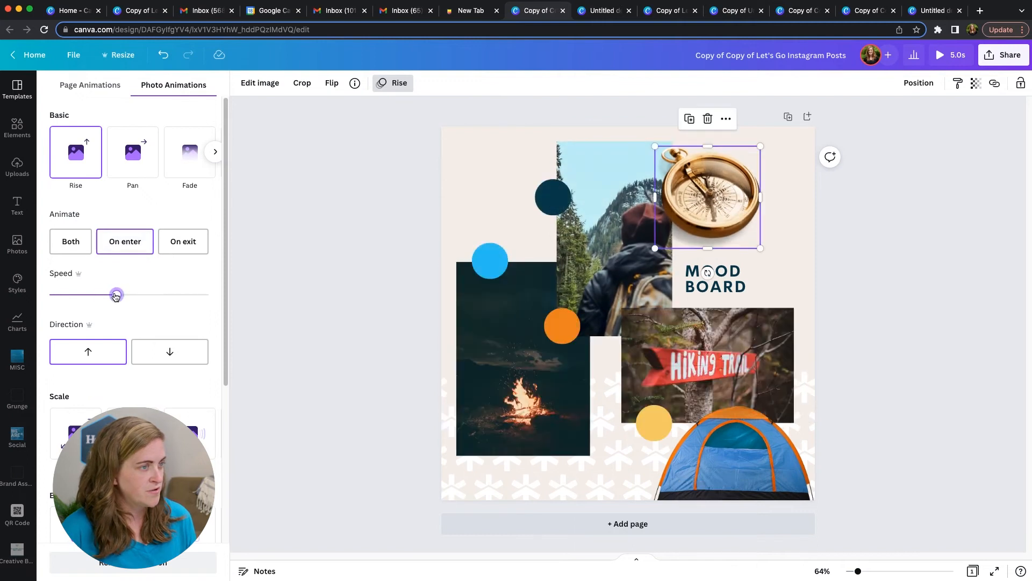
left_click(169, 350)
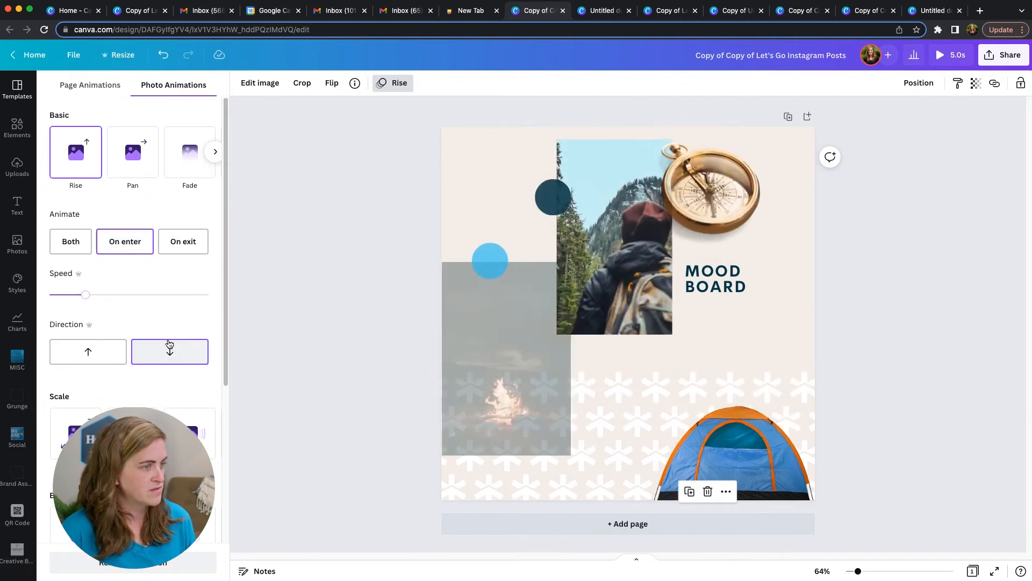
left_click(132, 152)
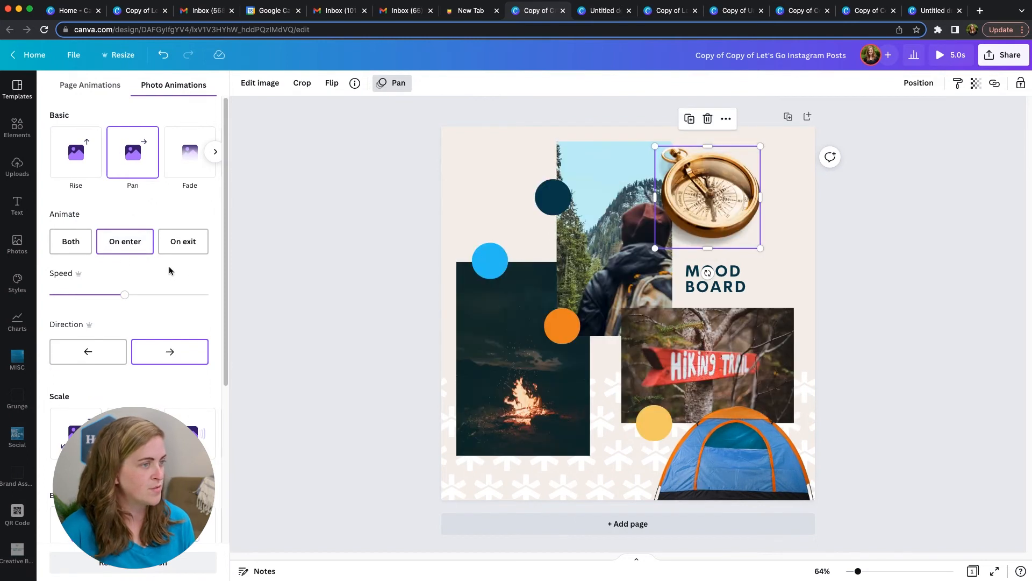
left_click(87, 350)
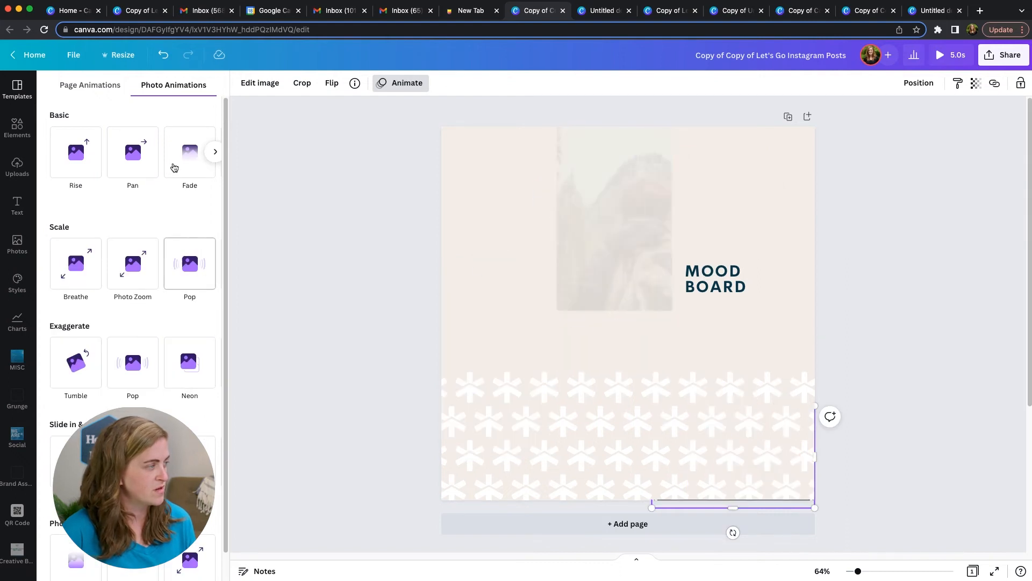
Give the tent photo a Rise animation at a slower speed
left_click(75, 151)
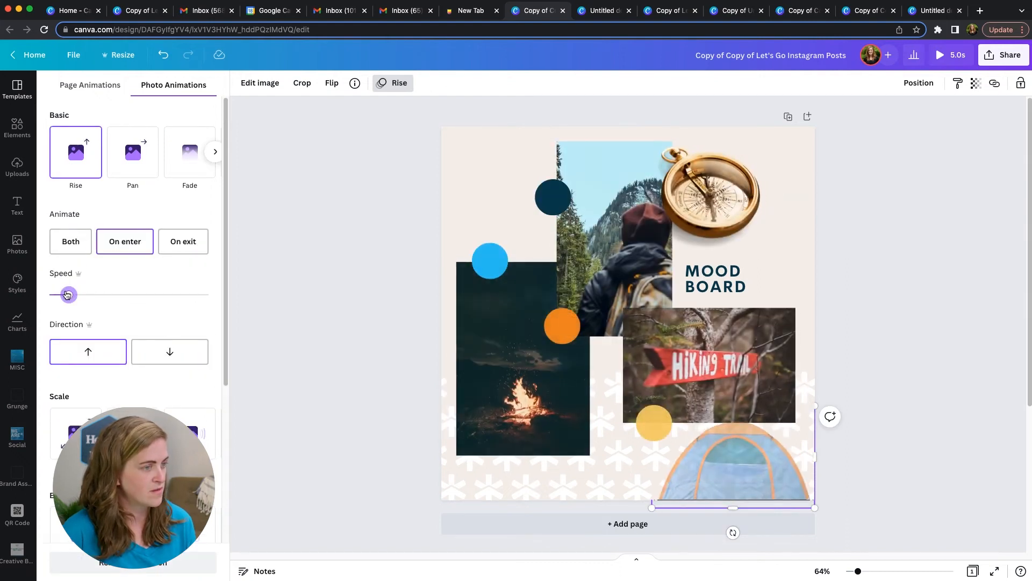
left_click_drag(67, 295, 84, 295)
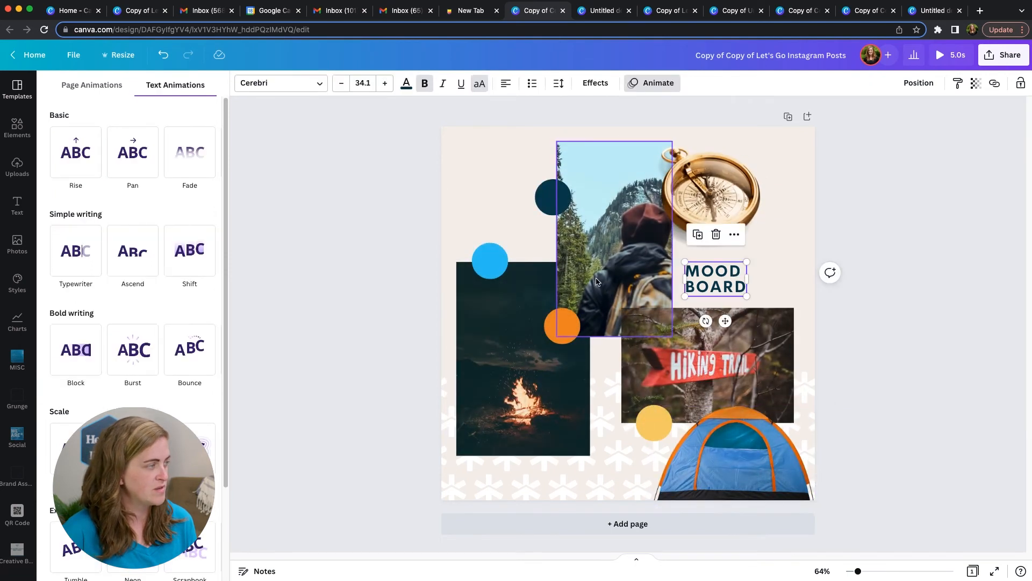
Apply an Ascend text animation to the MOOD BOARD title and preview the post
left_click(132, 152)
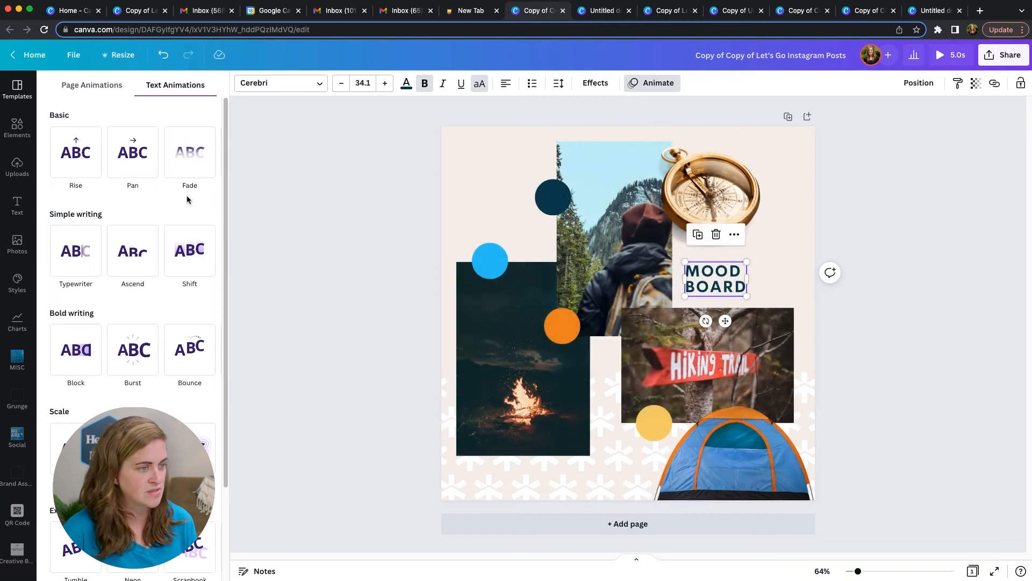
left_click(133, 251)
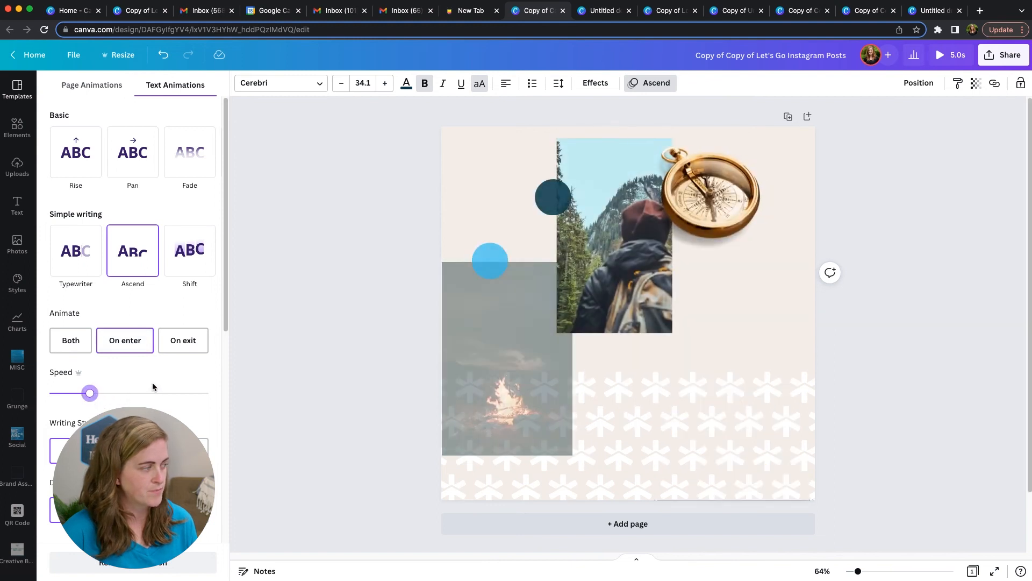
left_click(940, 55)
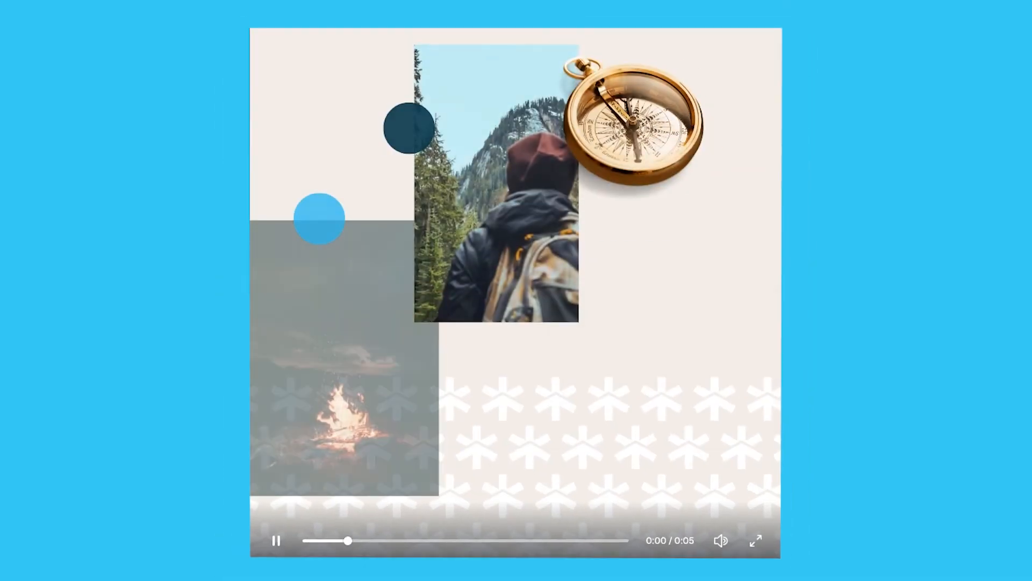